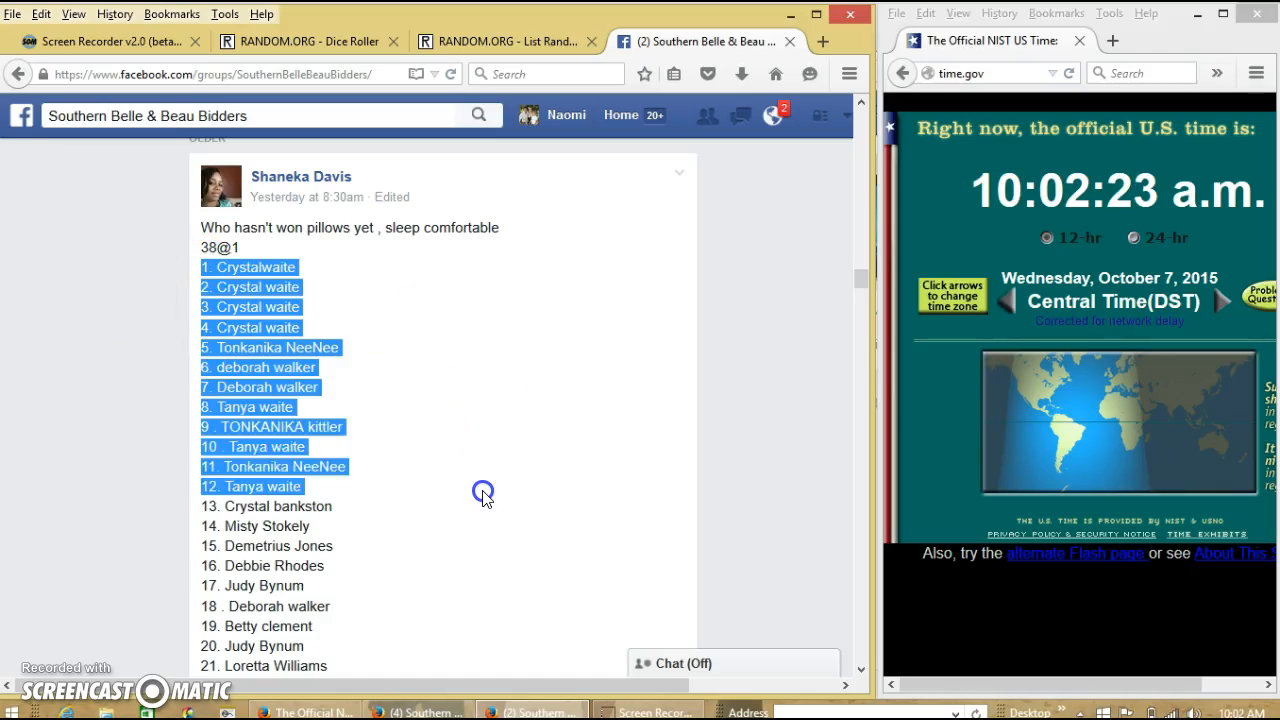
# - Deselect the copied 38-name list and comment 'live' on the pillow auction post
pyautogui.scroll(-3)
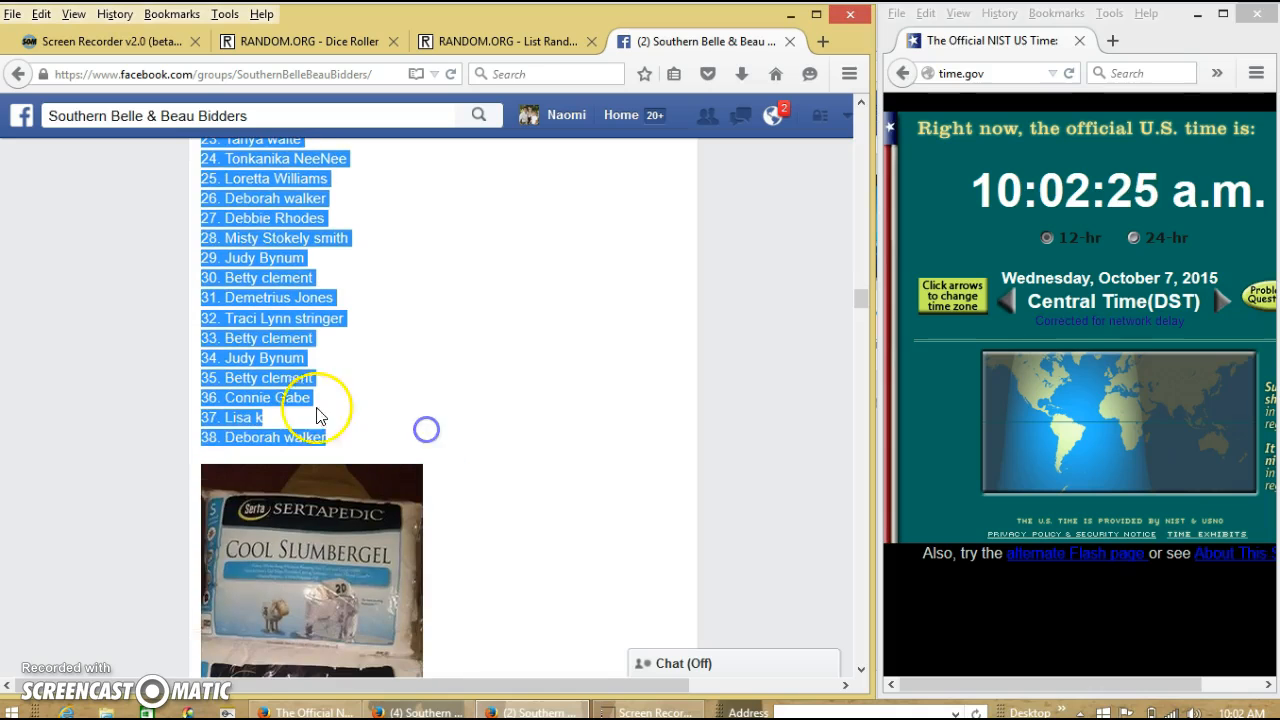
pyautogui.click(594, 480)
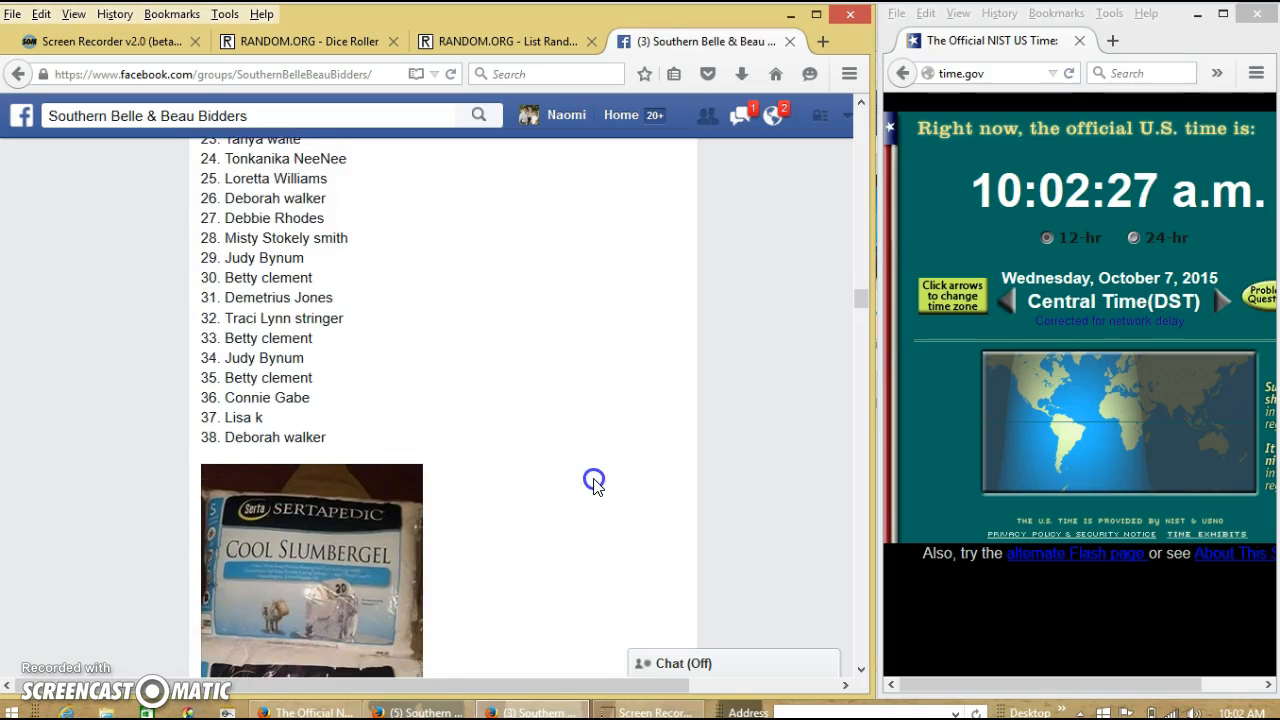
pyautogui.scroll(-3)
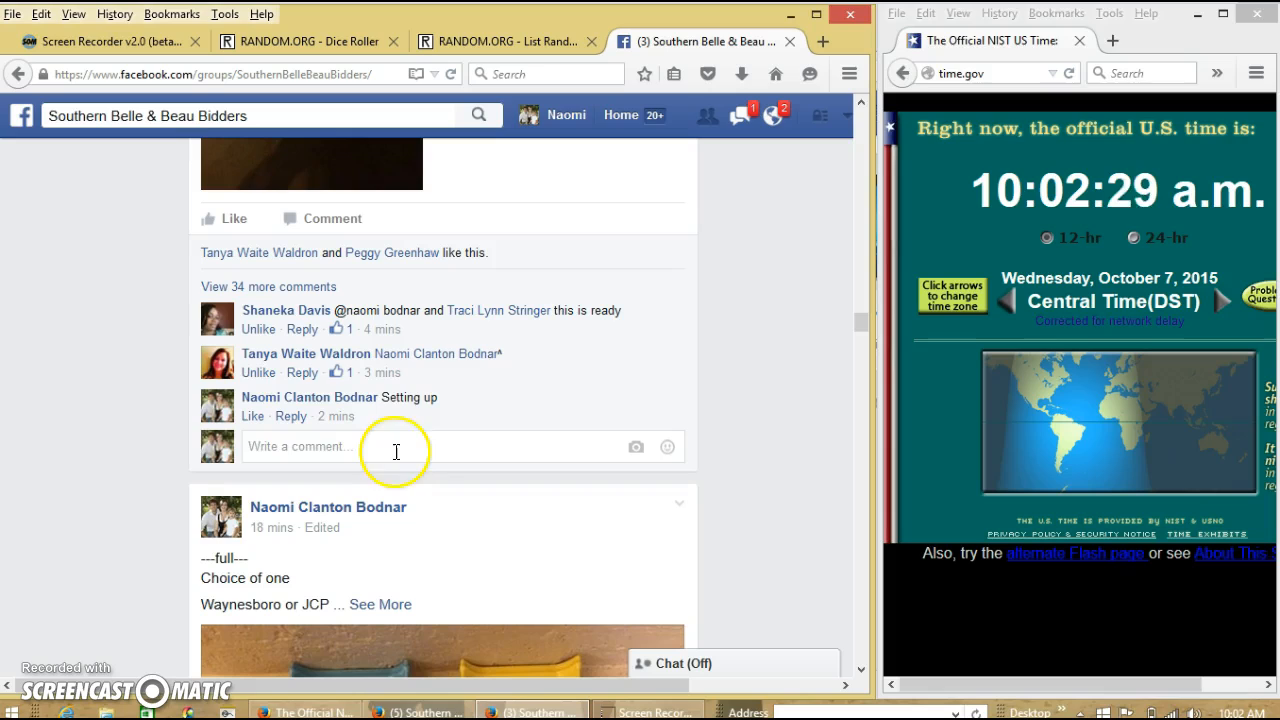
pyautogui.write('live')
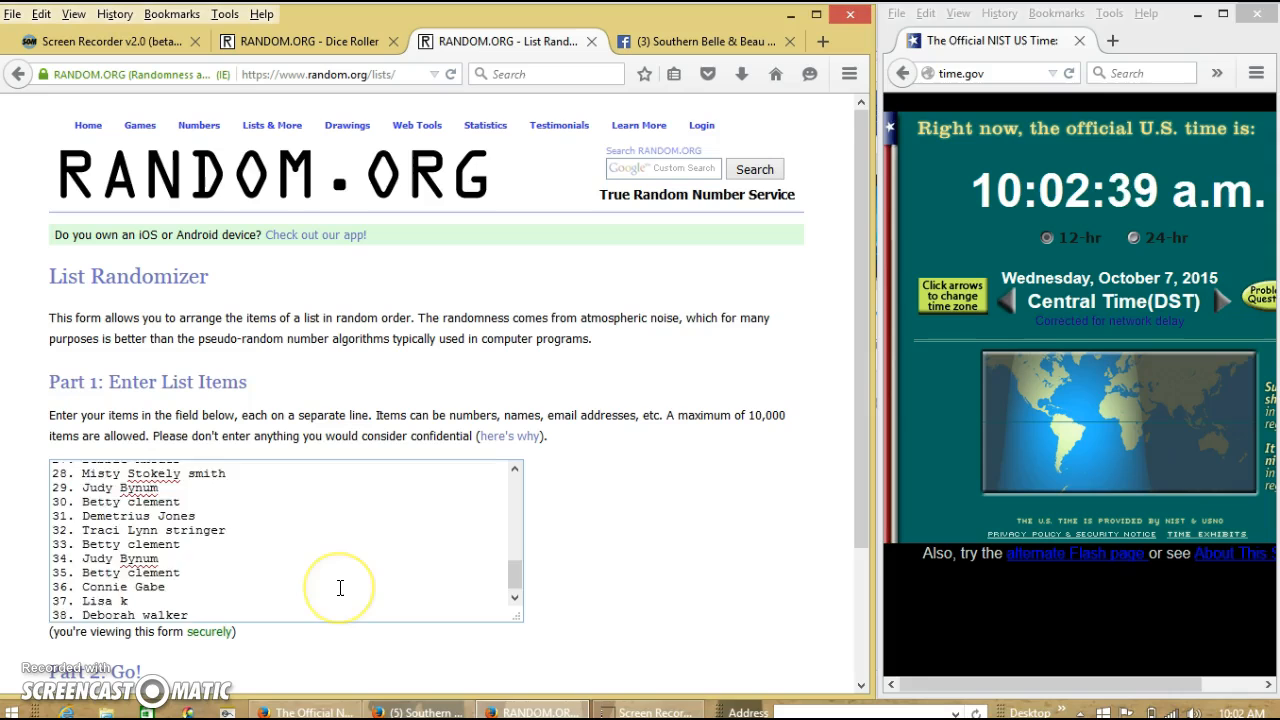
# - Roll two virtual dice in the Dice Roller, getting 3 and 2
pyautogui.scroll(3)
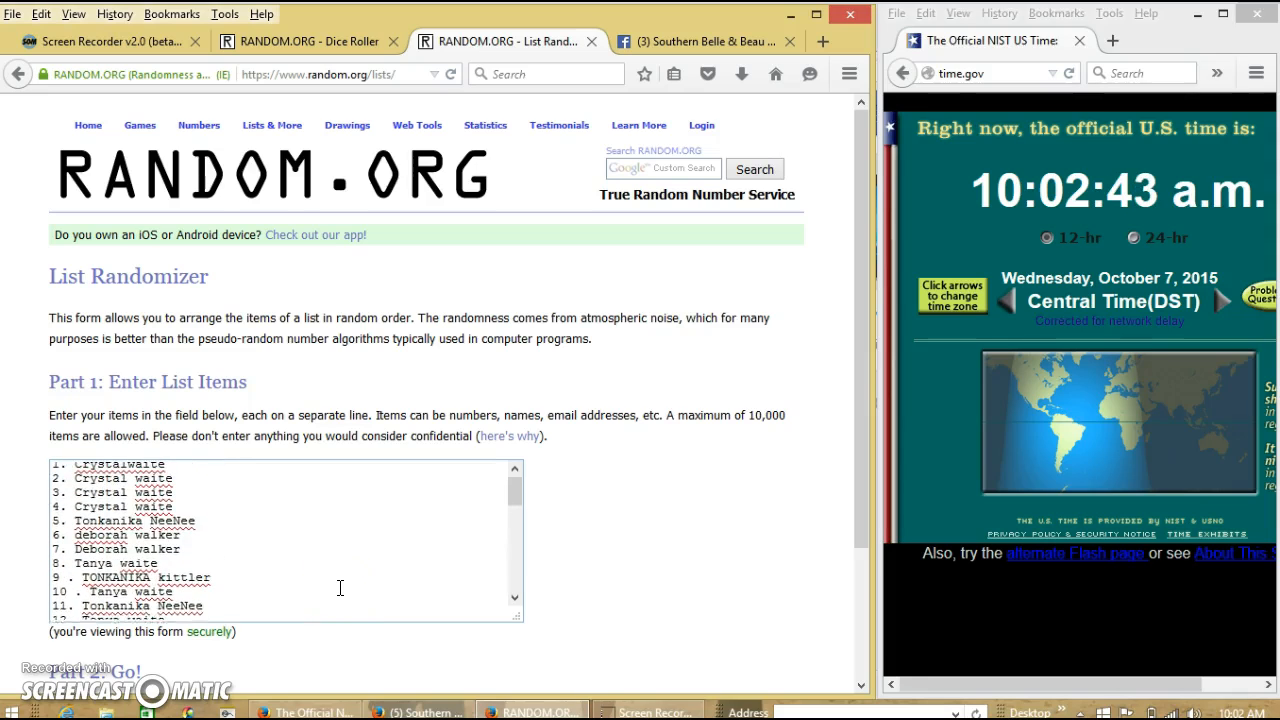
pyautogui.scroll(-3)
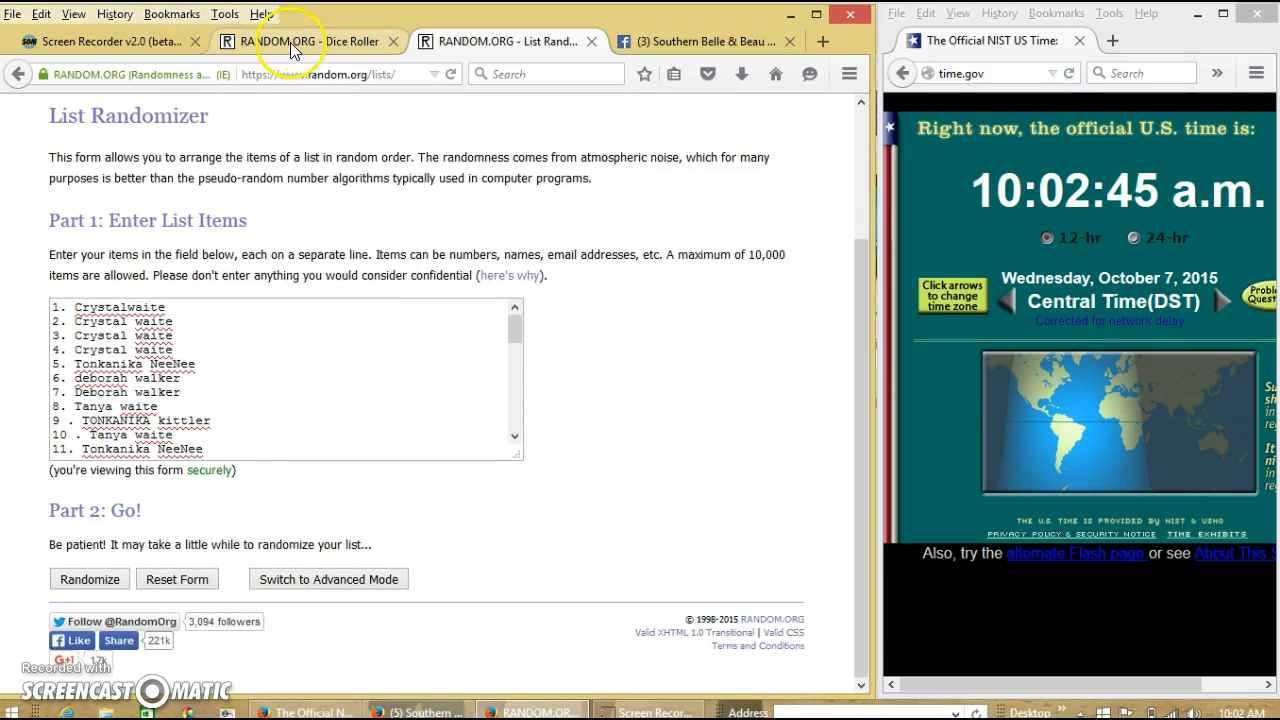
pyautogui.click(300, 40)
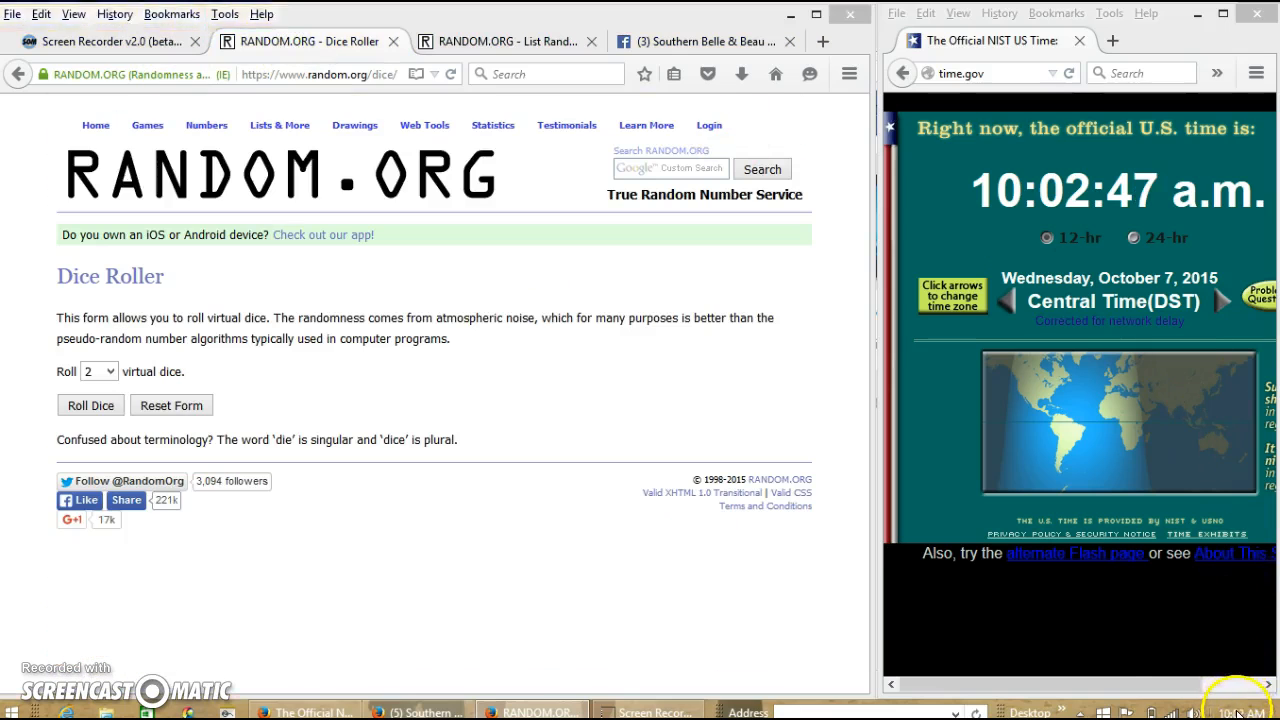
pyautogui.click(90, 404)
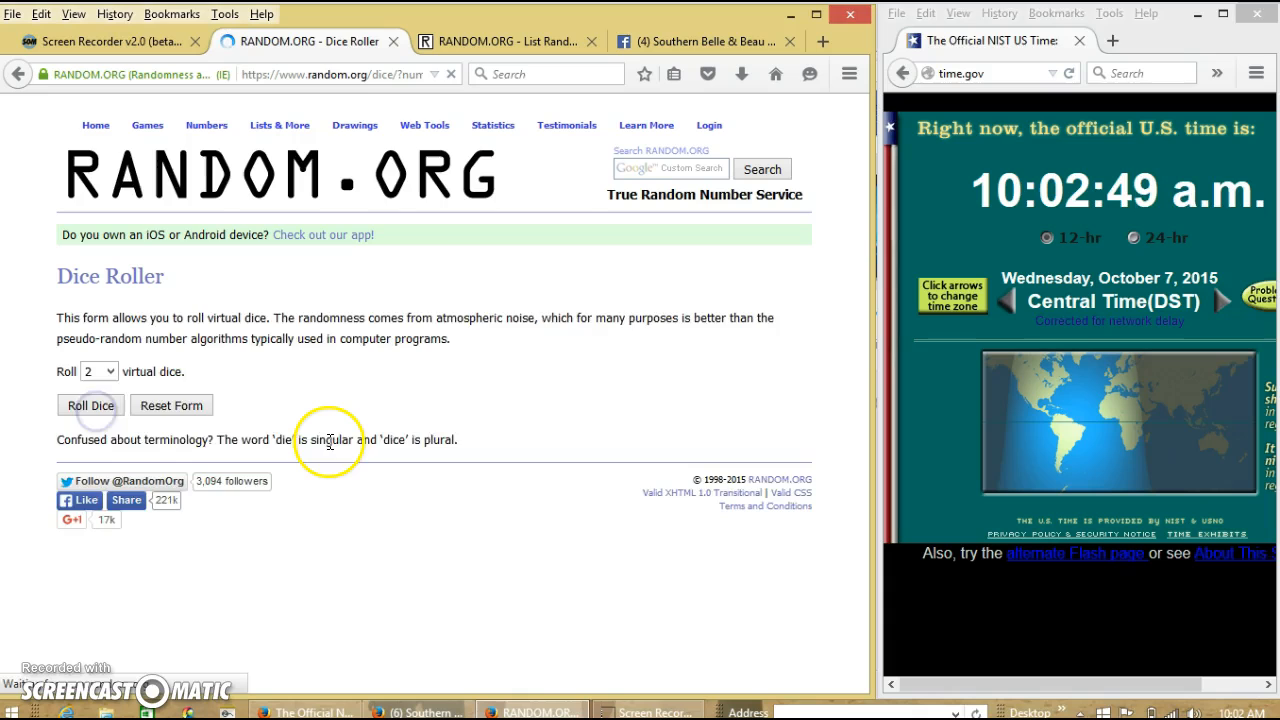
# - Randomize the 38-name list once and check the count and dice result
pyautogui.click(510, 40)
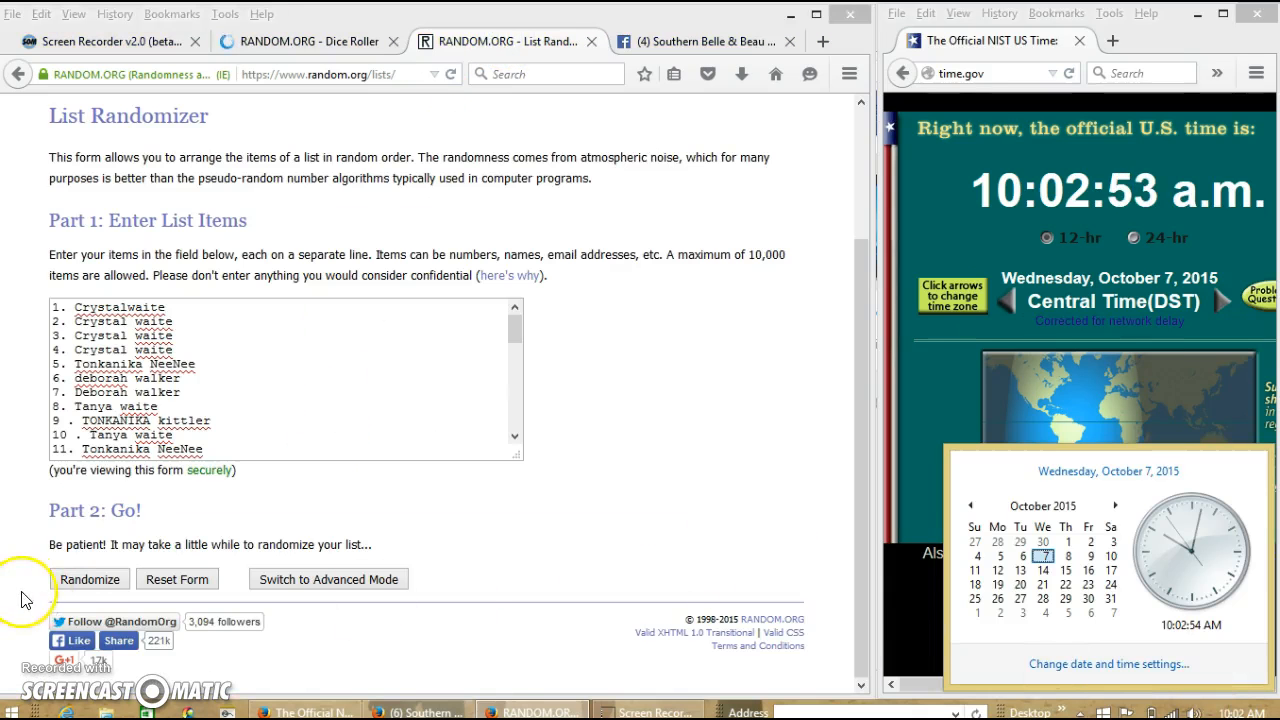
pyautogui.click(90, 580)
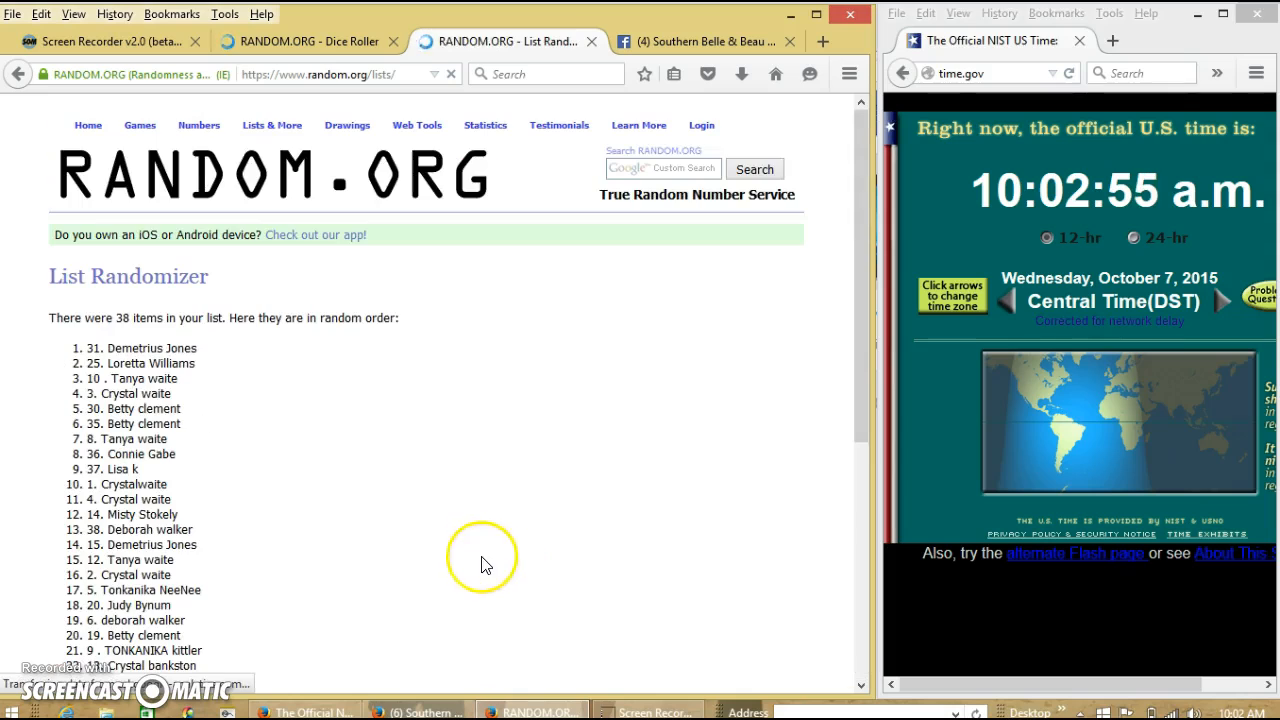
pyautogui.doubleClick(132, 316)
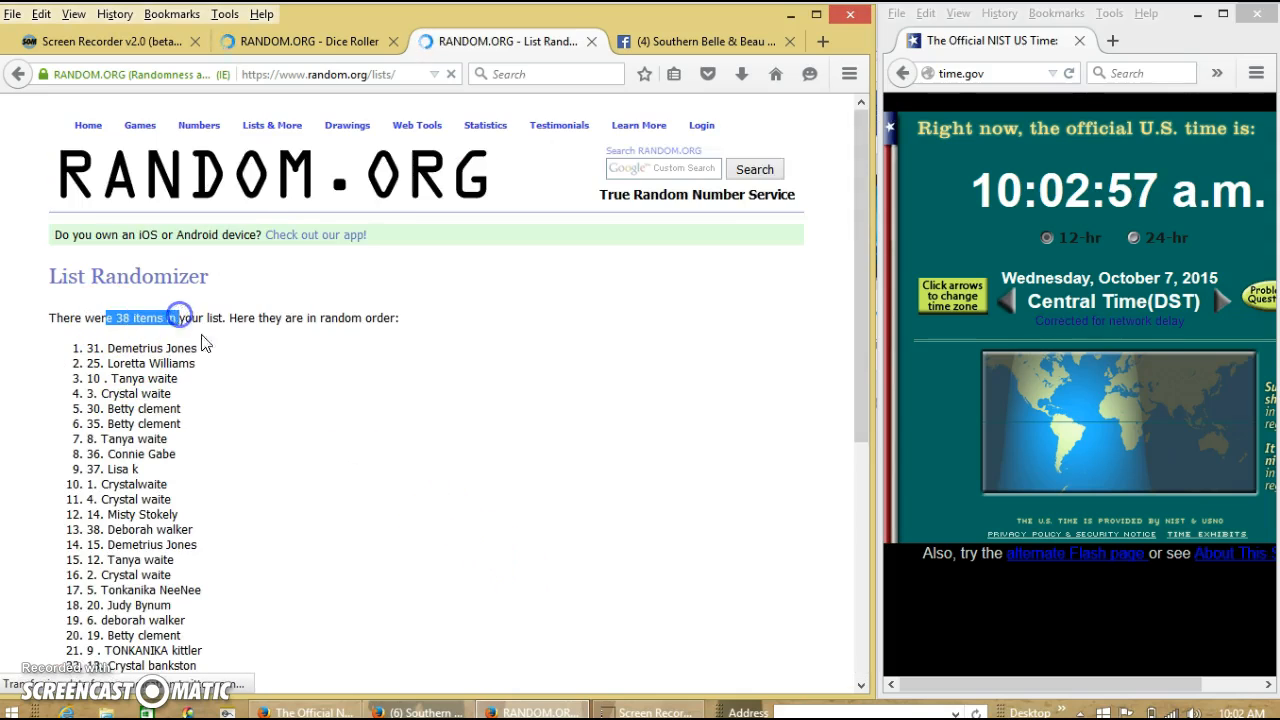
pyautogui.scroll(-3)
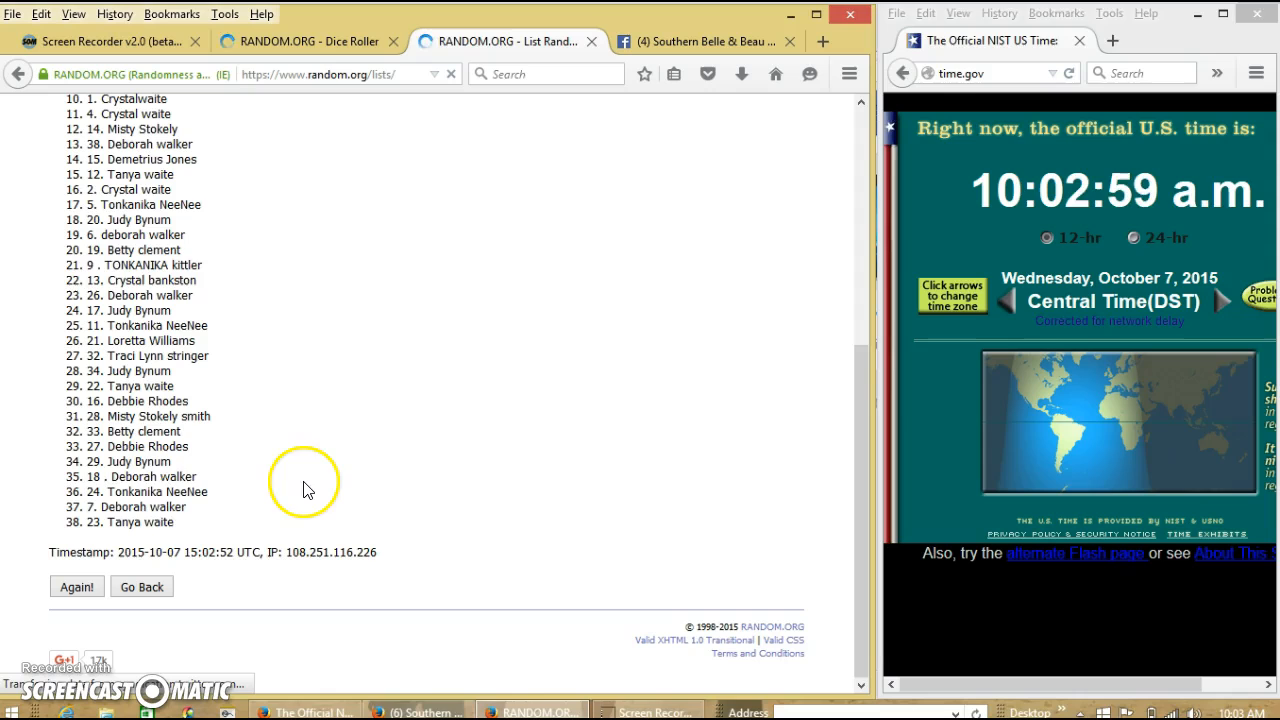
pyautogui.click(300, 40)
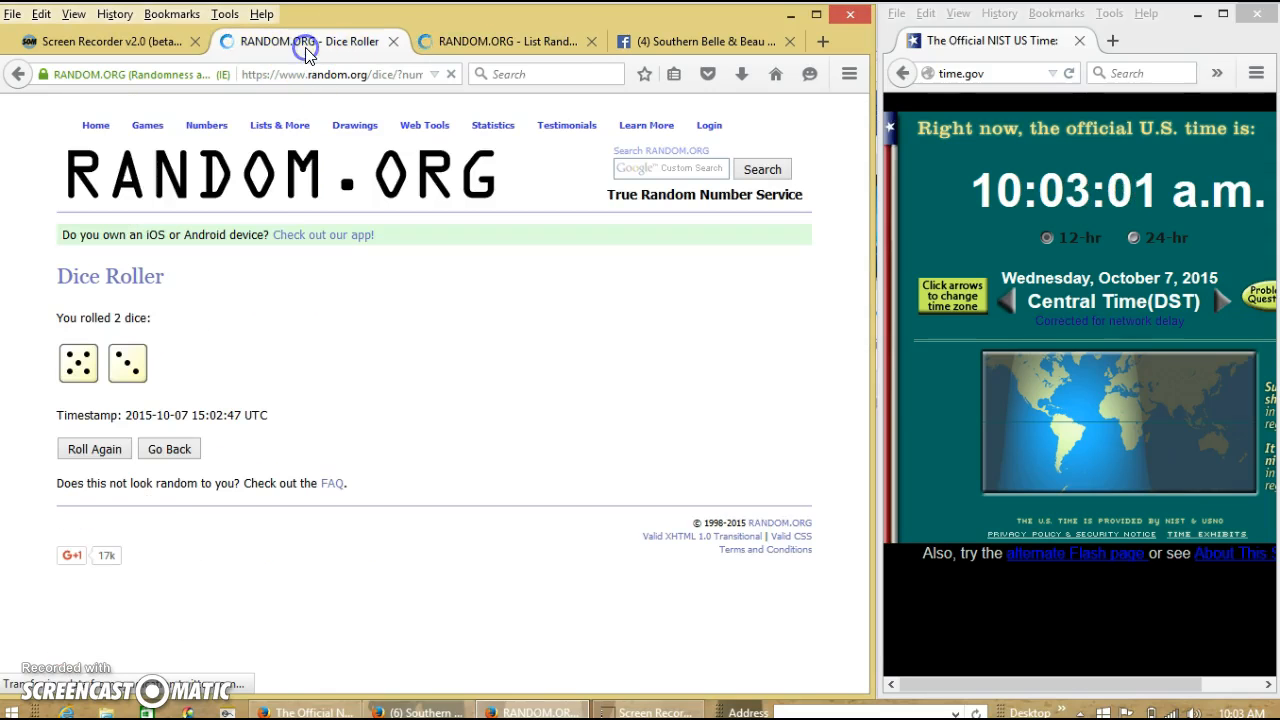
pyautogui.click(500, 40)
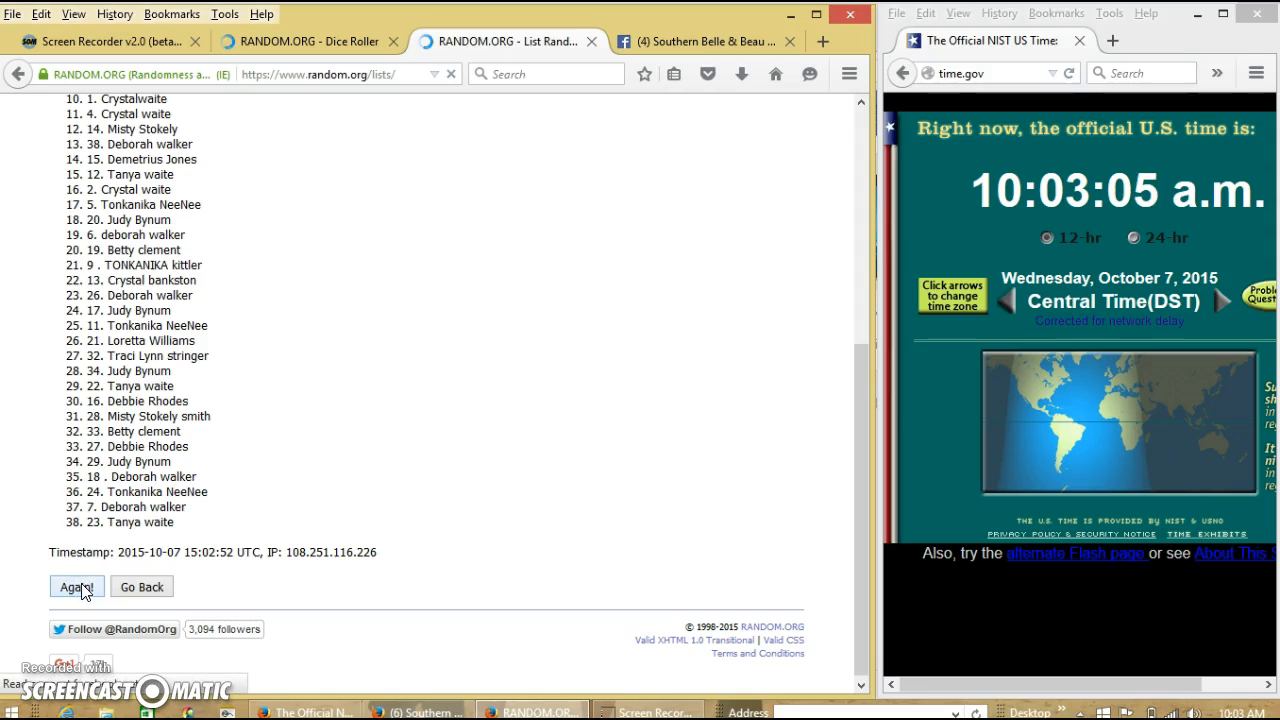
# - Reshuffle the 38-name list up to 7 randomizations, checking the dice still show 3 and 2
pyautogui.click(76, 588)
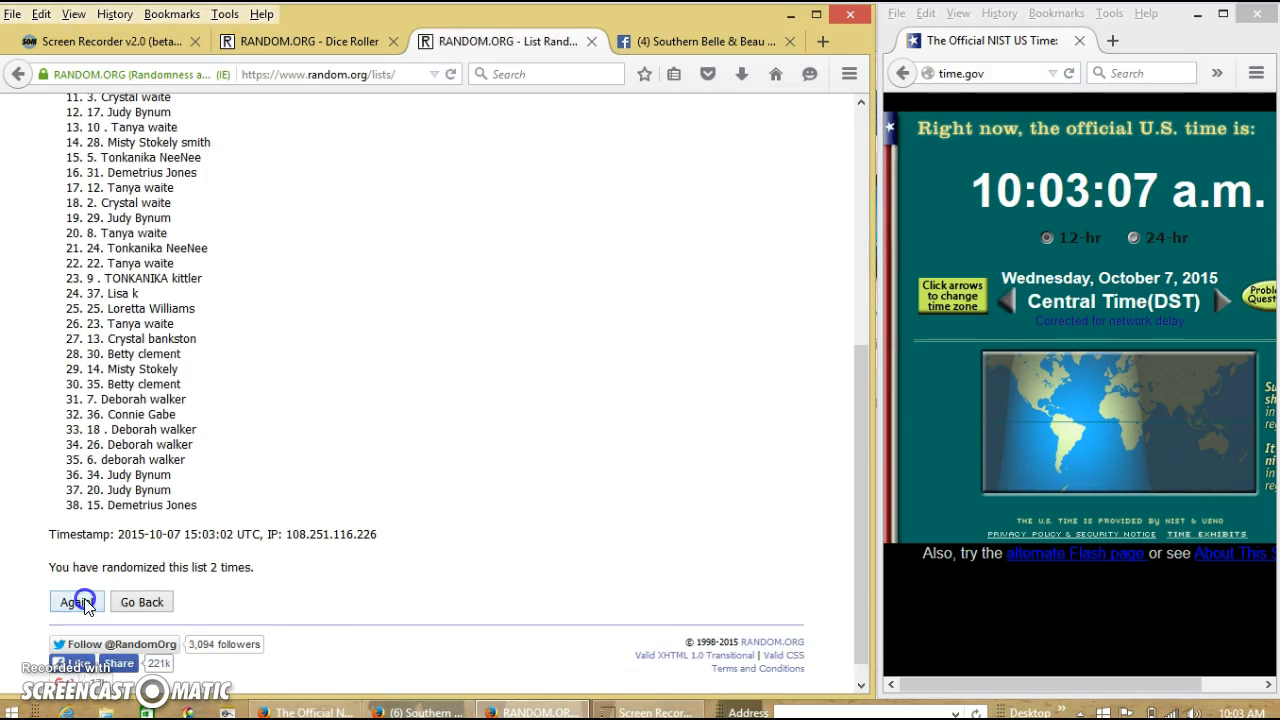
pyautogui.click(76, 600)
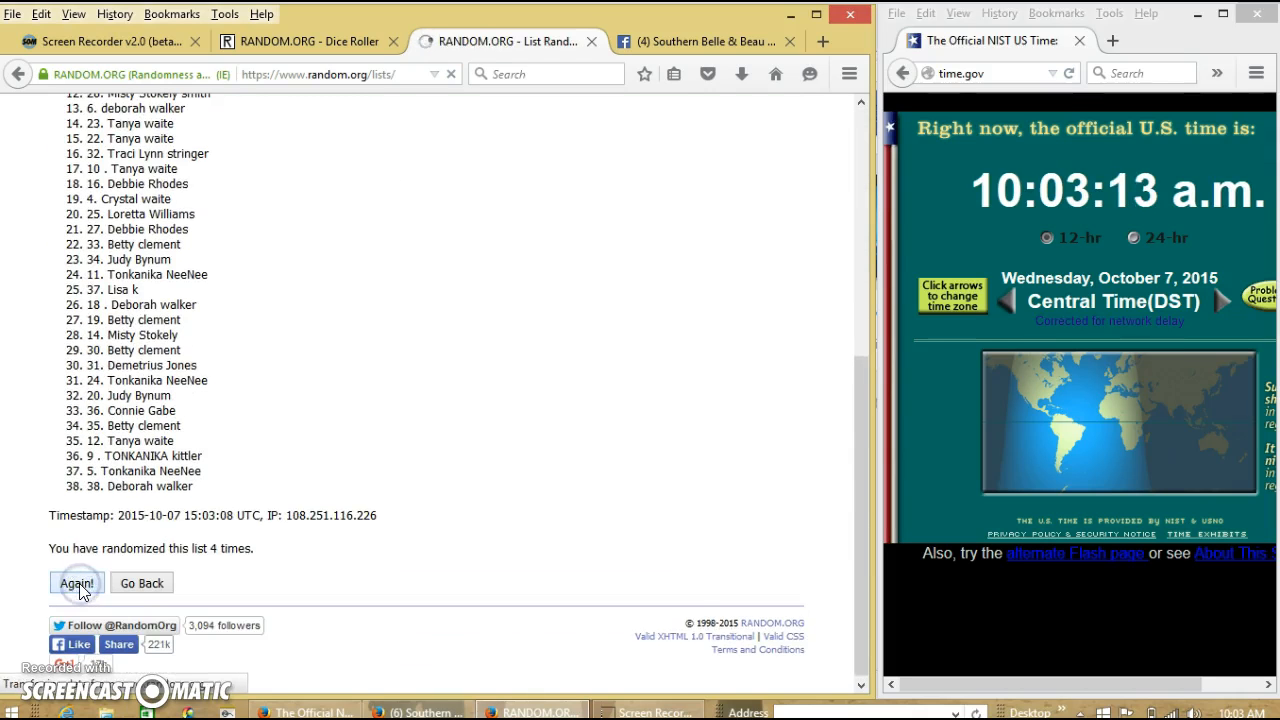
pyautogui.click(76, 584)
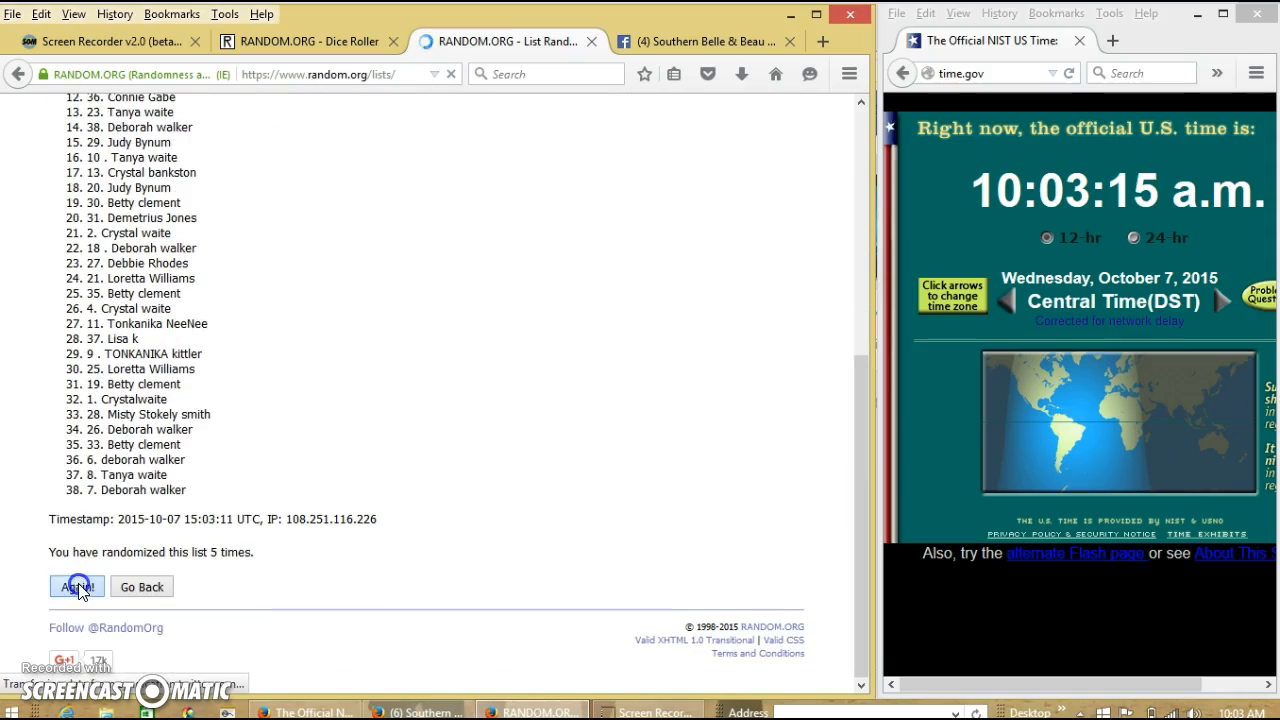
pyautogui.click(76, 586)
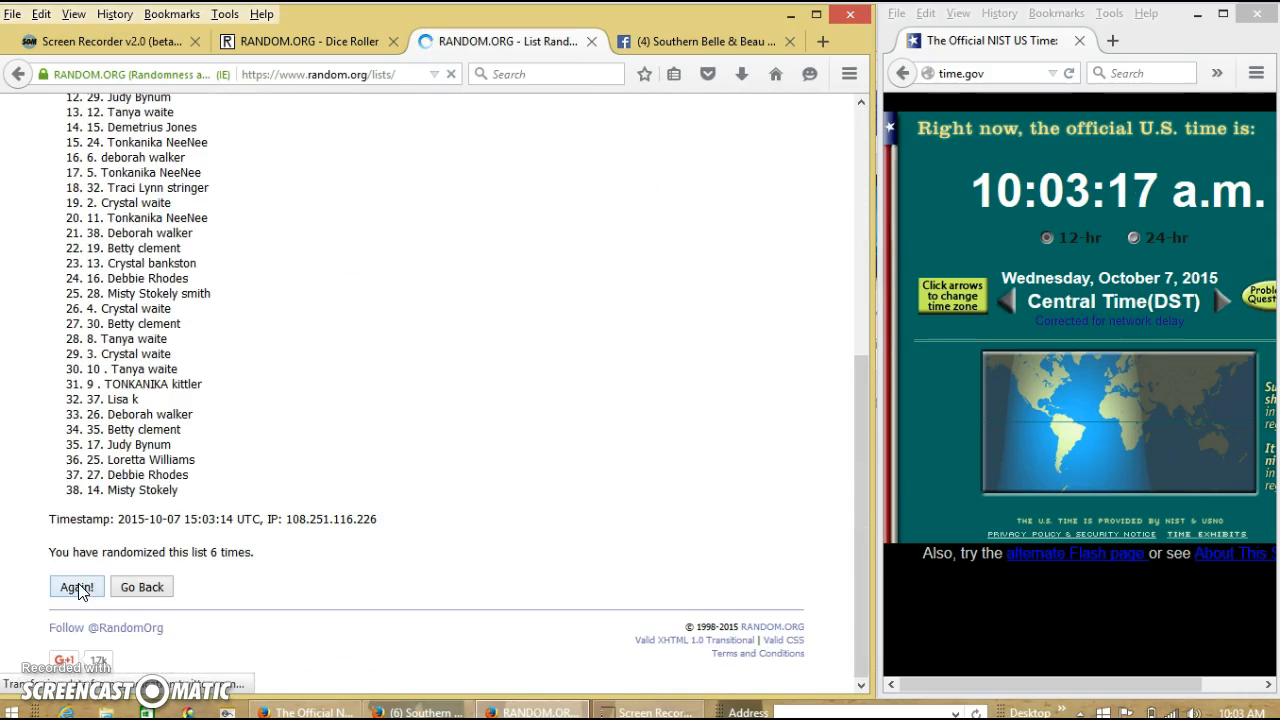
pyautogui.click(76, 588)
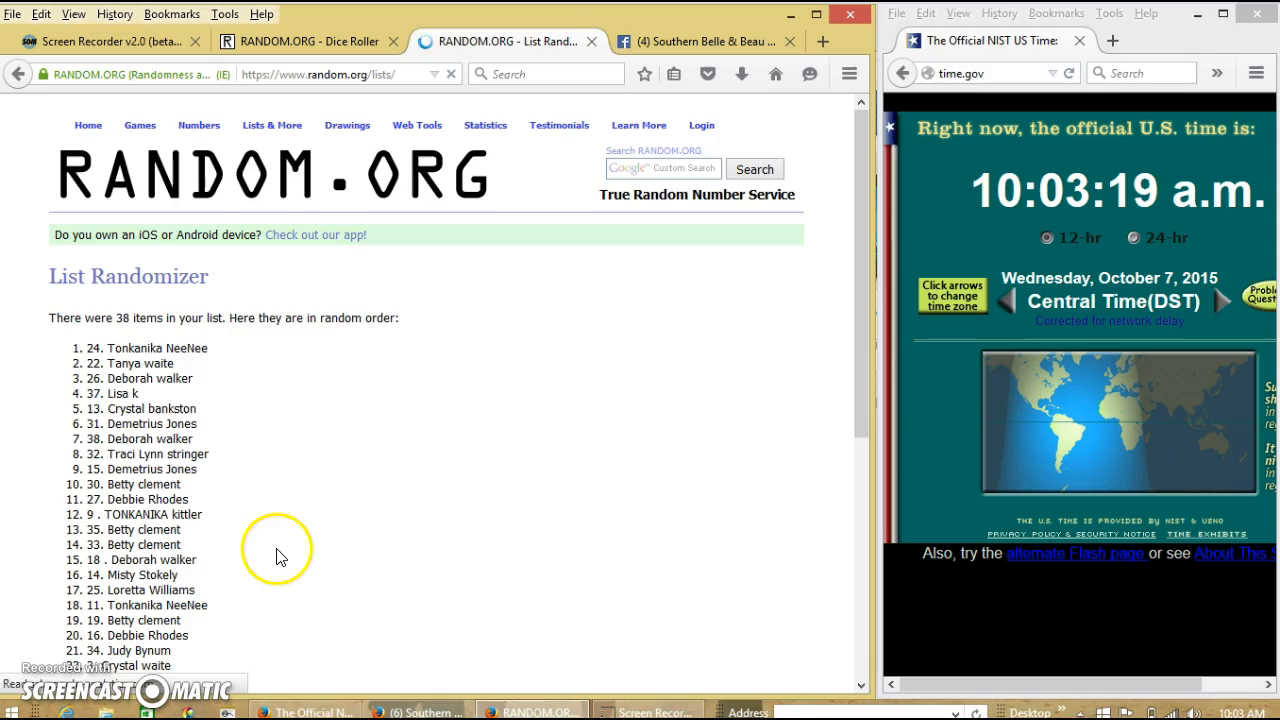
pyautogui.moveTo(424, 504)
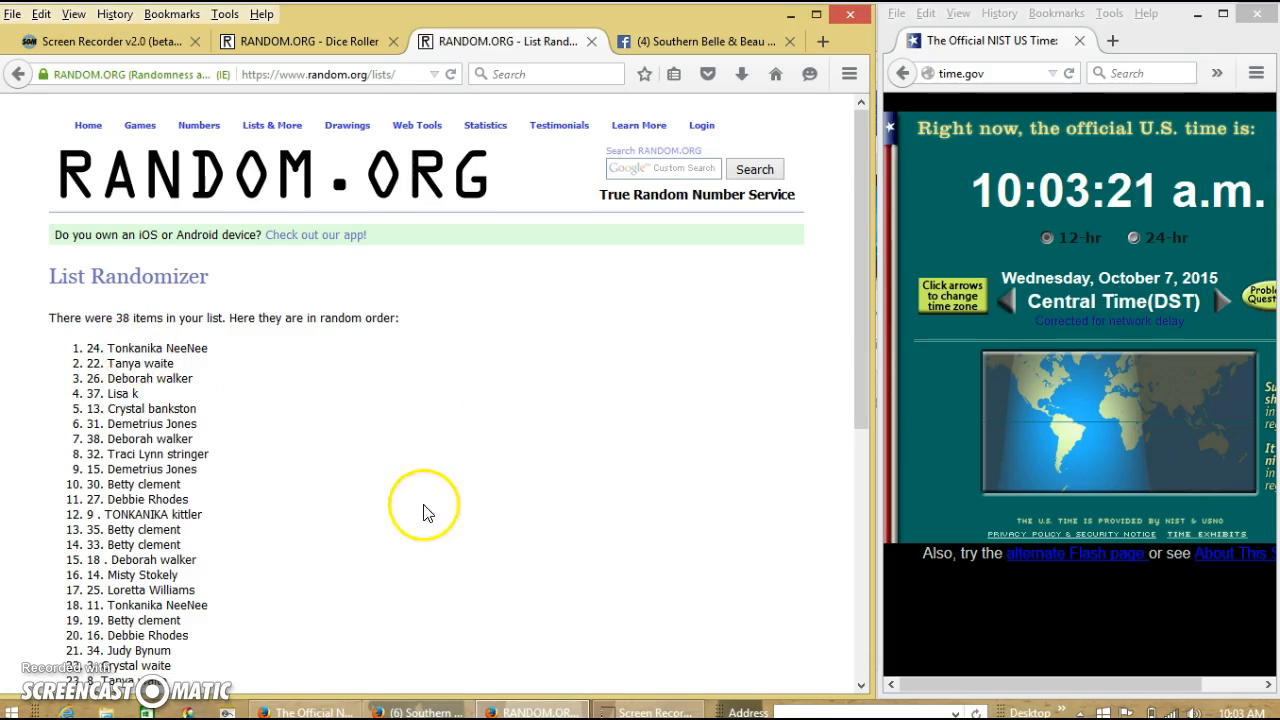
pyautogui.scroll(-3)
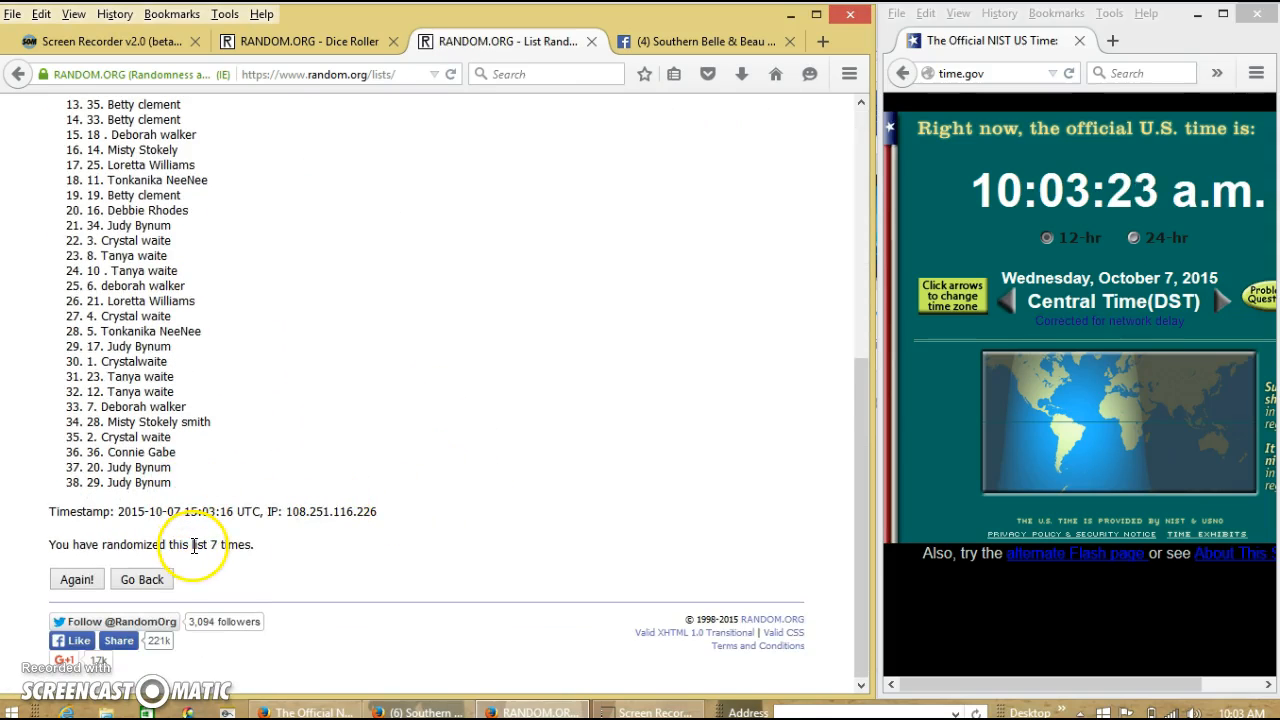
pyautogui.click(304, 40)
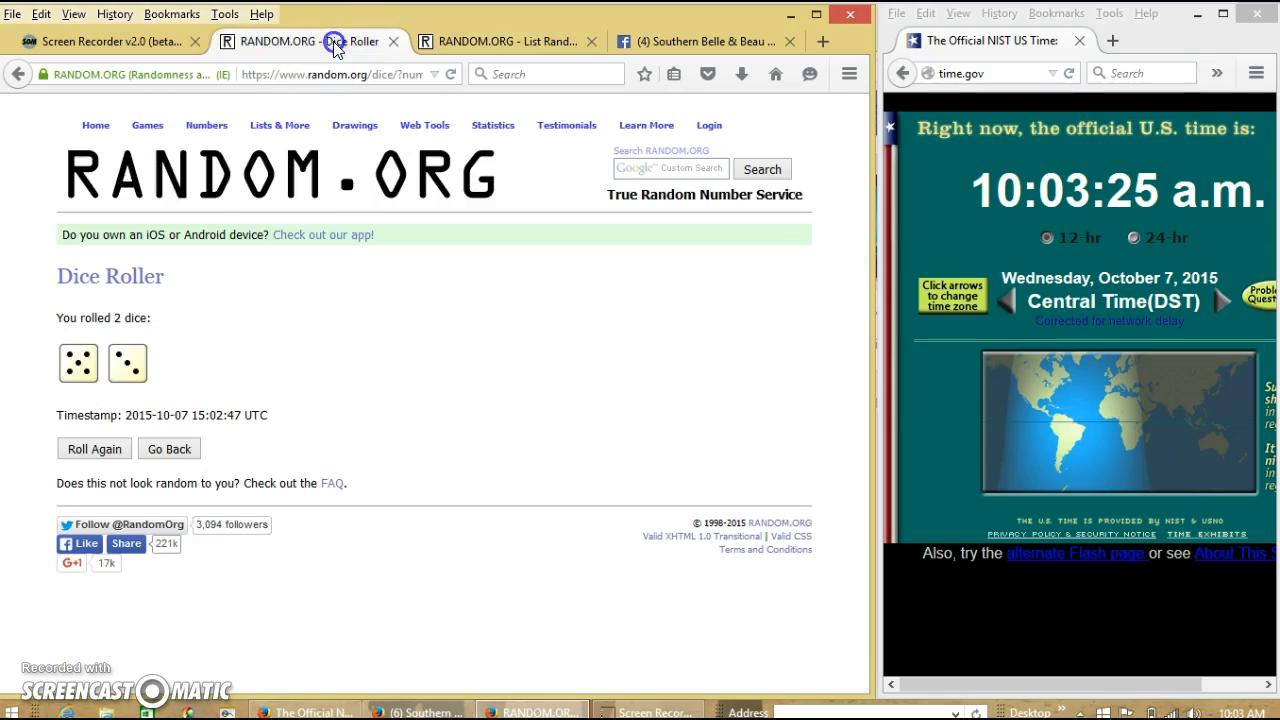
pyautogui.click(504, 40)
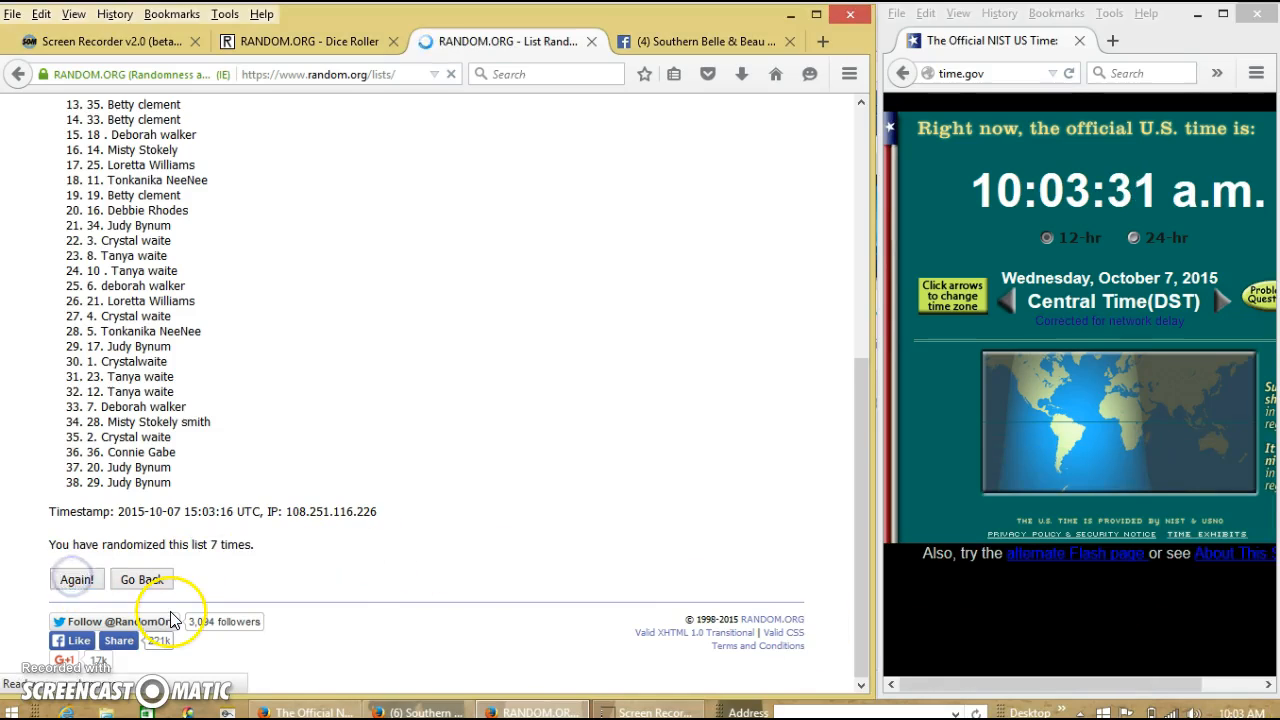
pyautogui.click(76, 580)
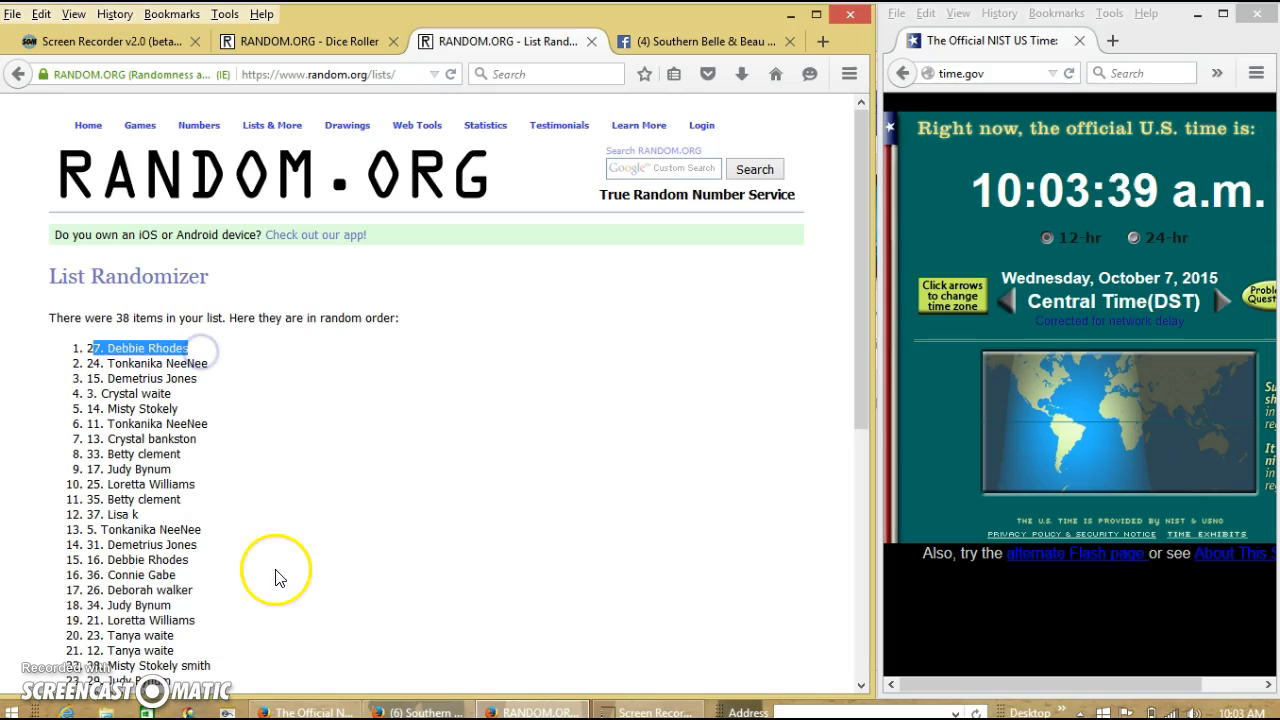
pyautogui.scroll(-3)
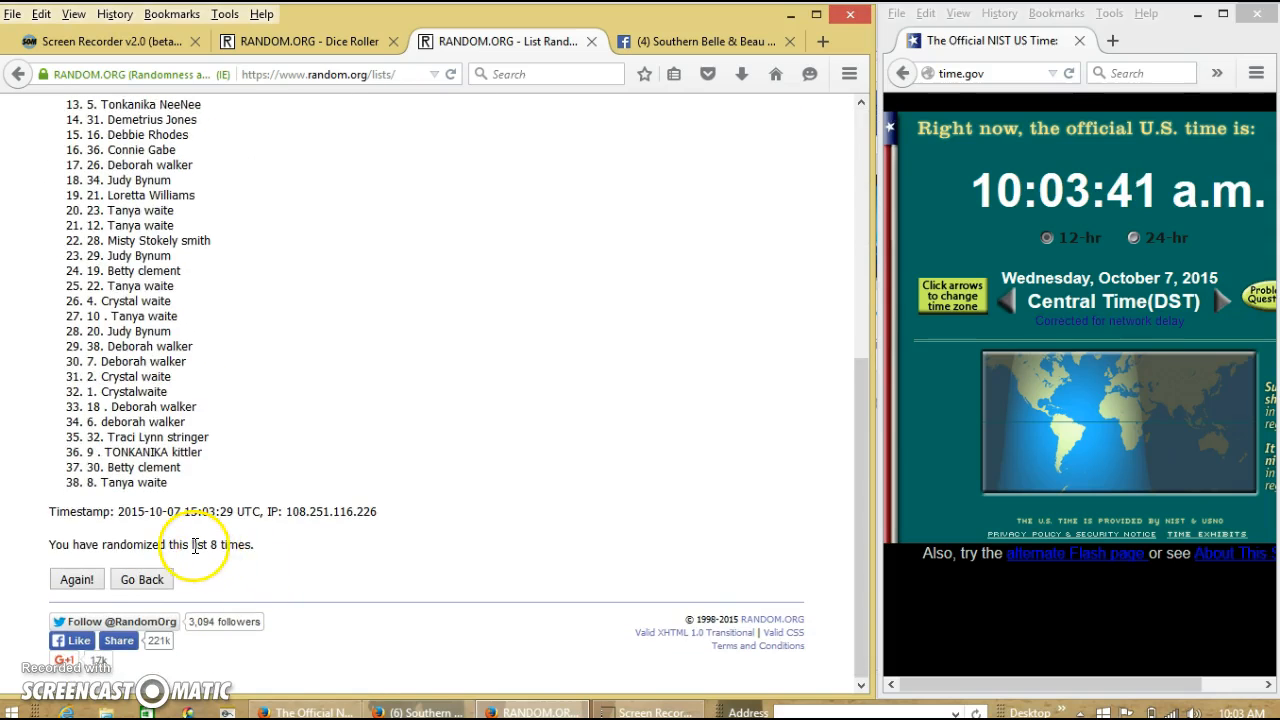
pyautogui.click(310, 40)
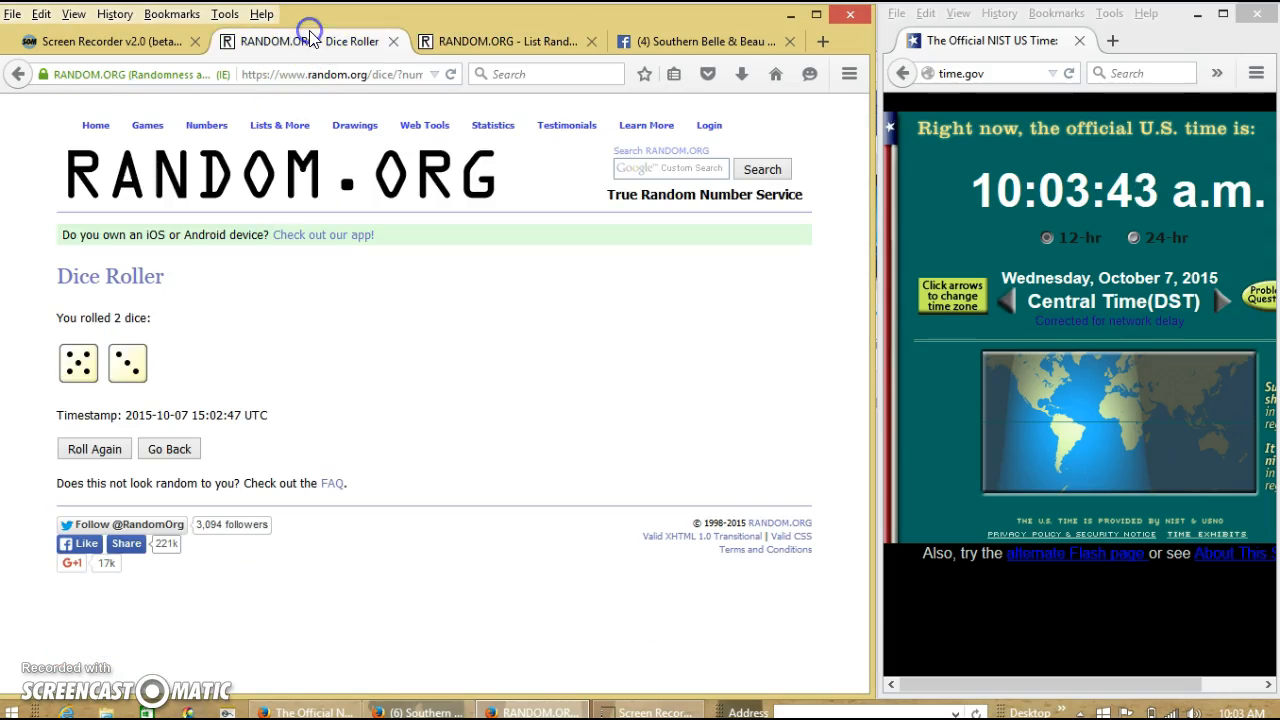
pyautogui.click(704, 40)
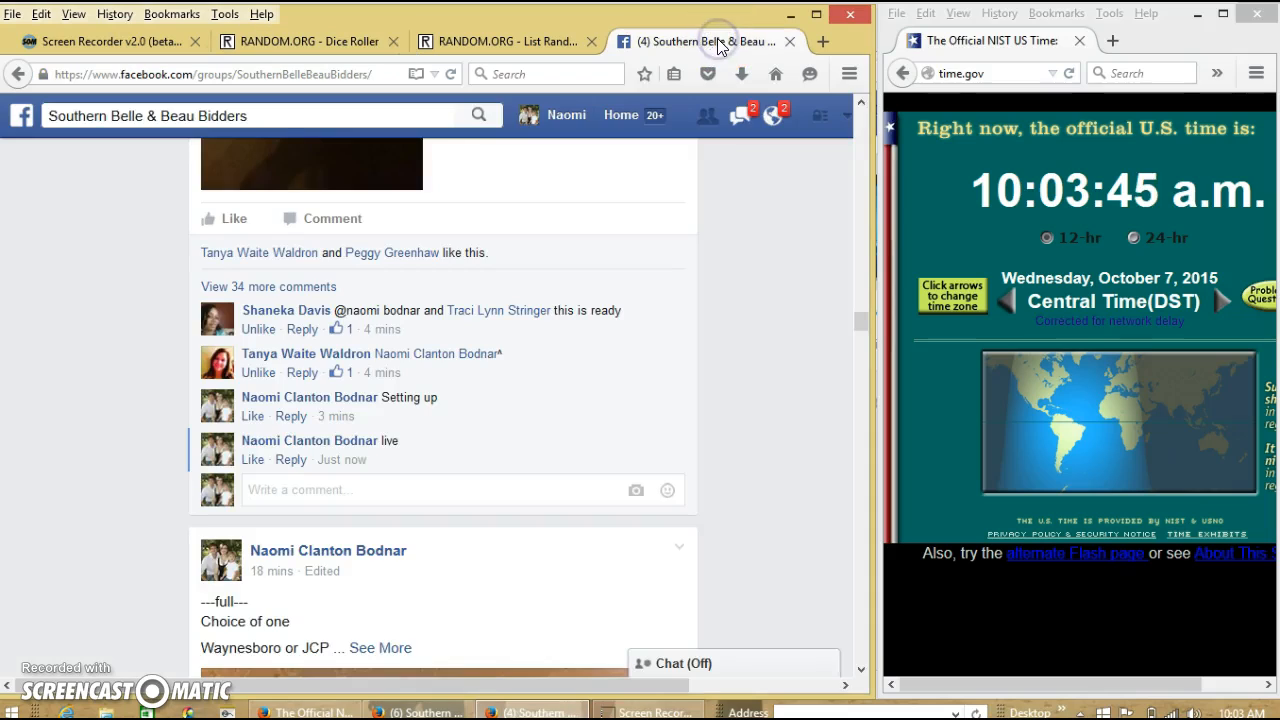